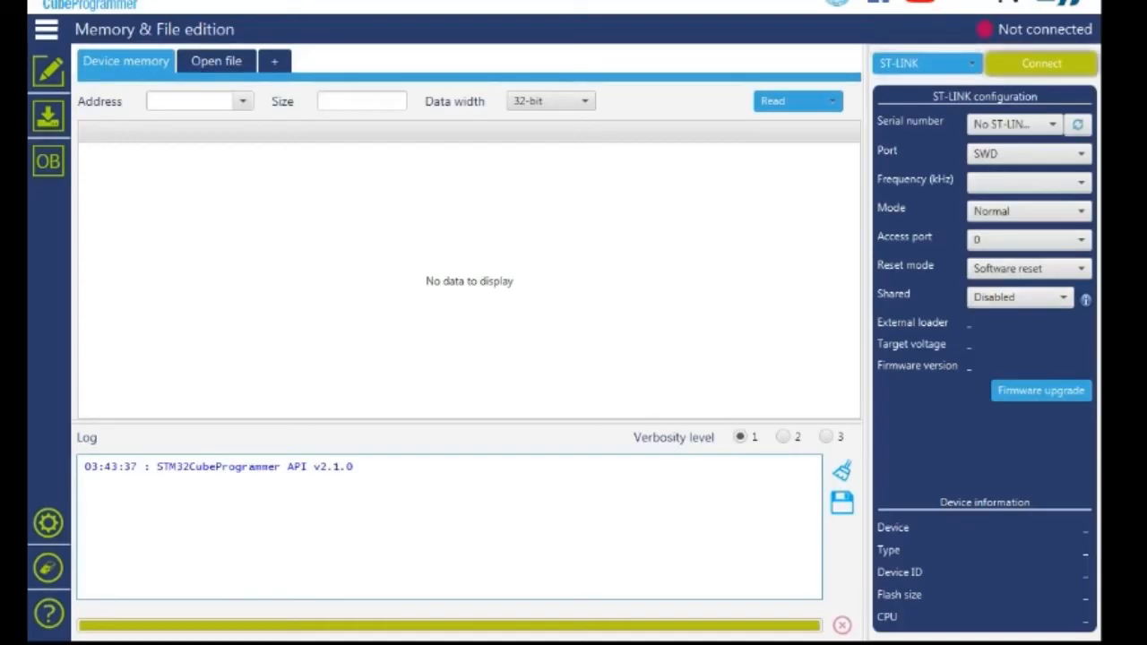
Attempt the ST-LINK connection twice after a 'No debug probe detected' error
click(1040, 63)
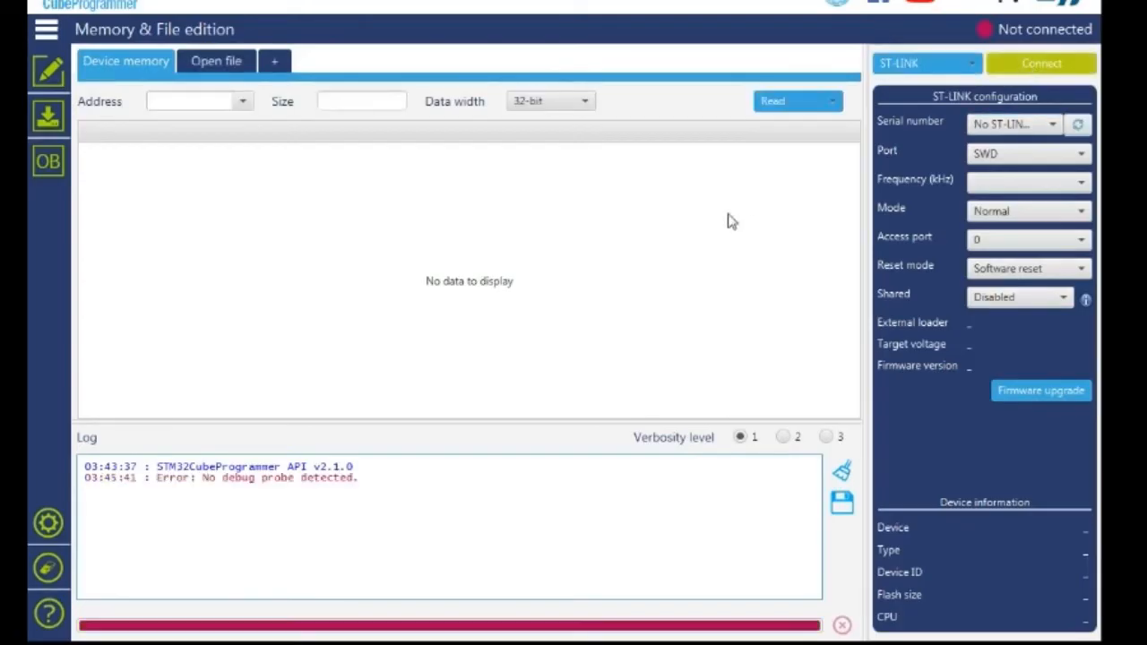
mouse_move(696, 350)
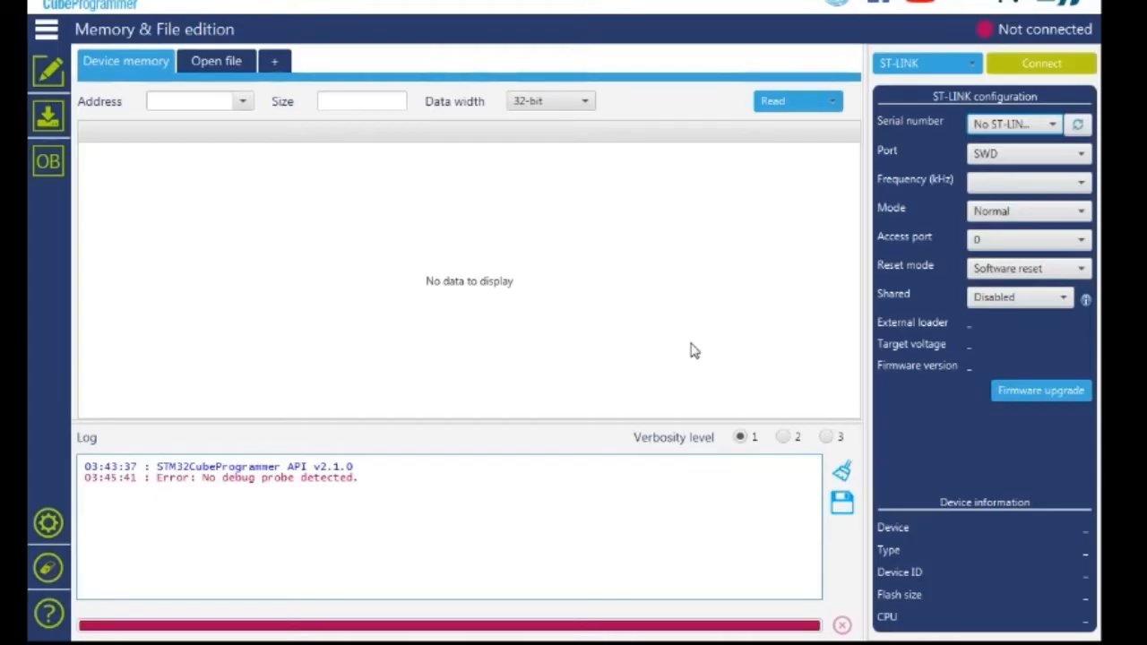
click(1040, 63)
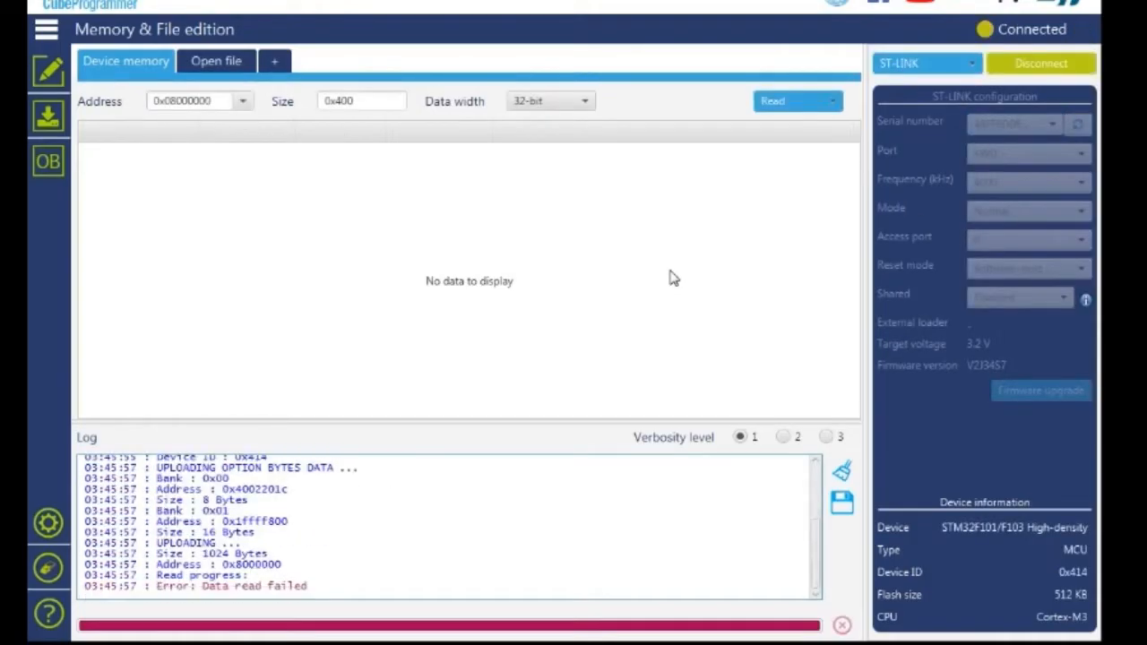
mouse_move(706, 351)
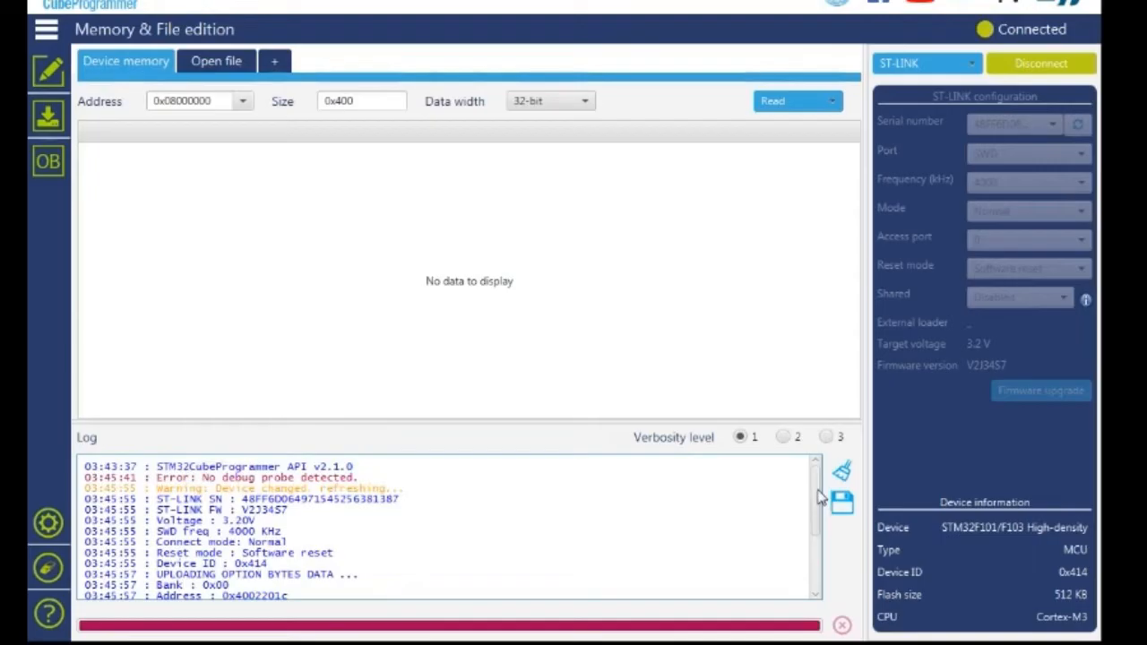
Scroll the log to the 'Error: Data read failed' message after the ST-LINK connection
scroll(down, 3)
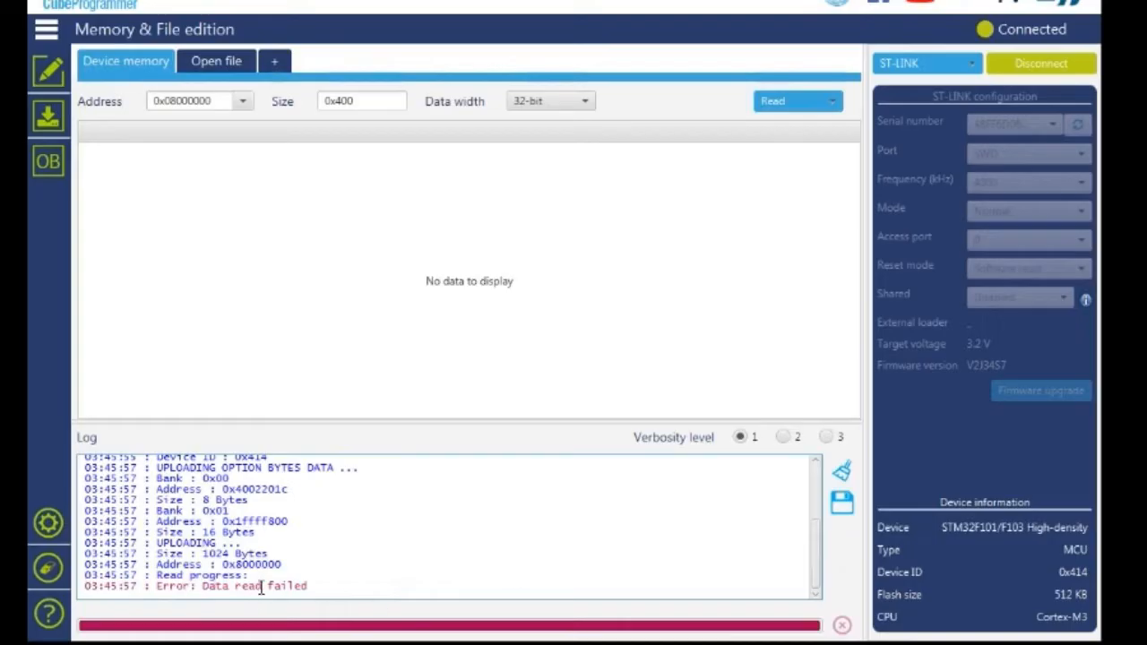
mouse_move(48, 72)
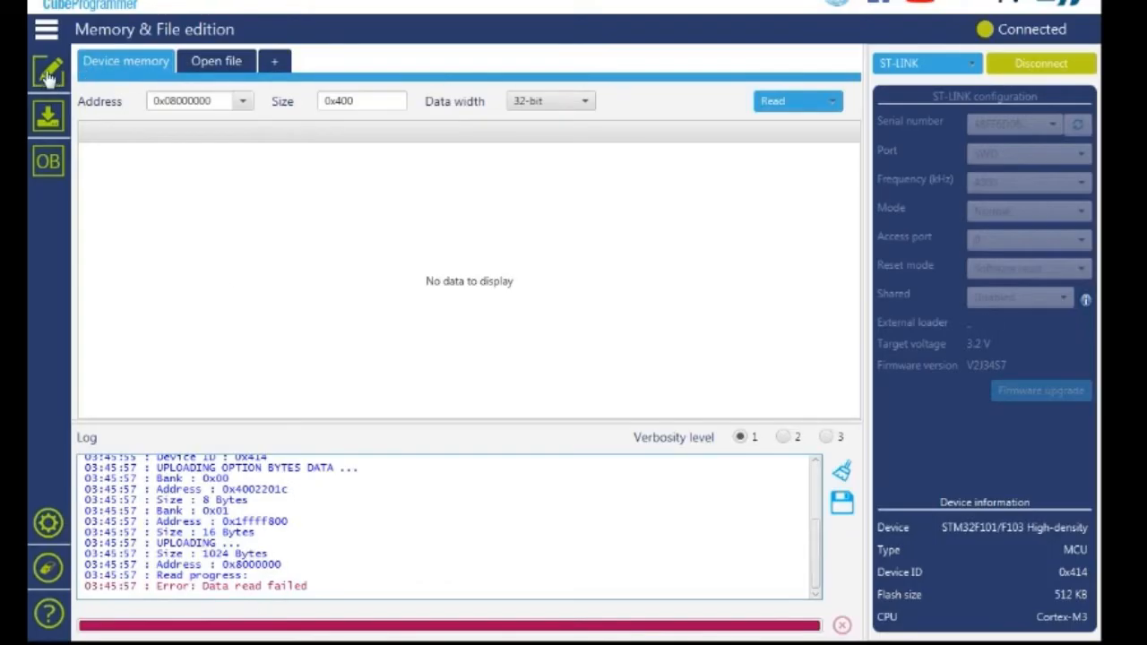
Go to the Erasing & Programming page, then to the Option bytes page
click(46, 29)
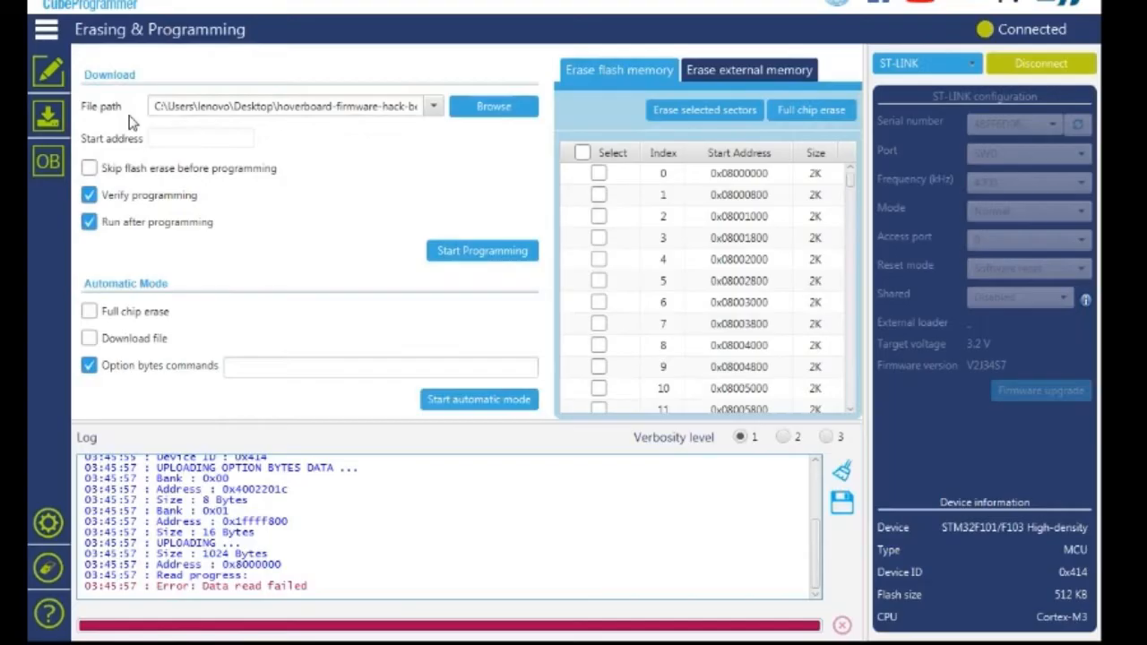
mouse_move(331, 136)
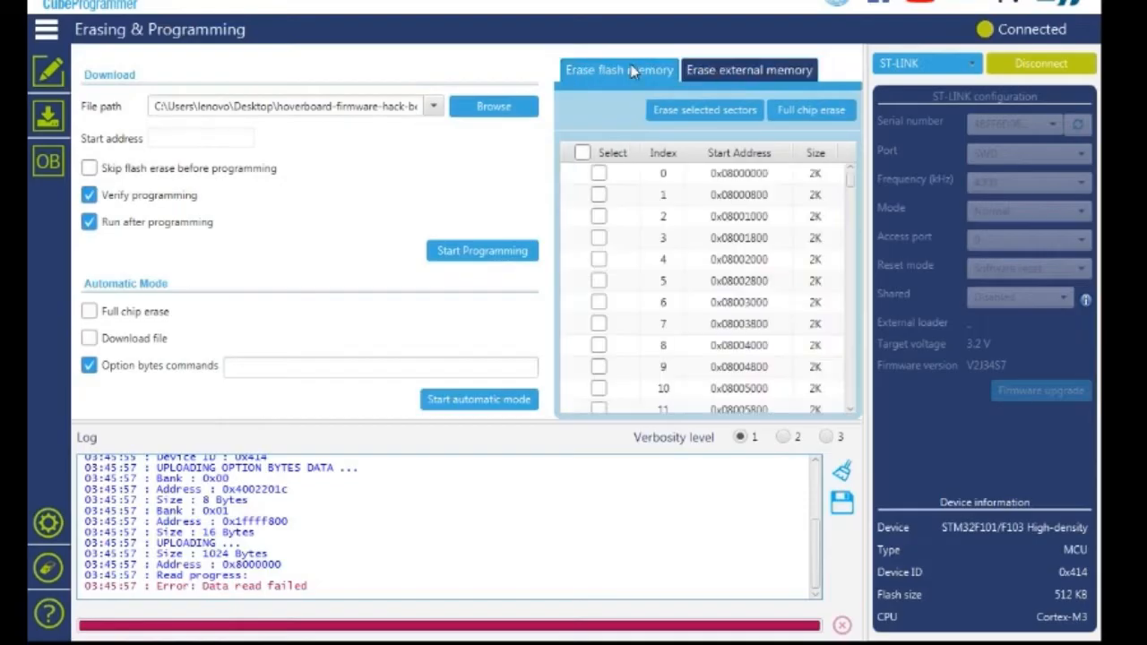
click(47, 161)
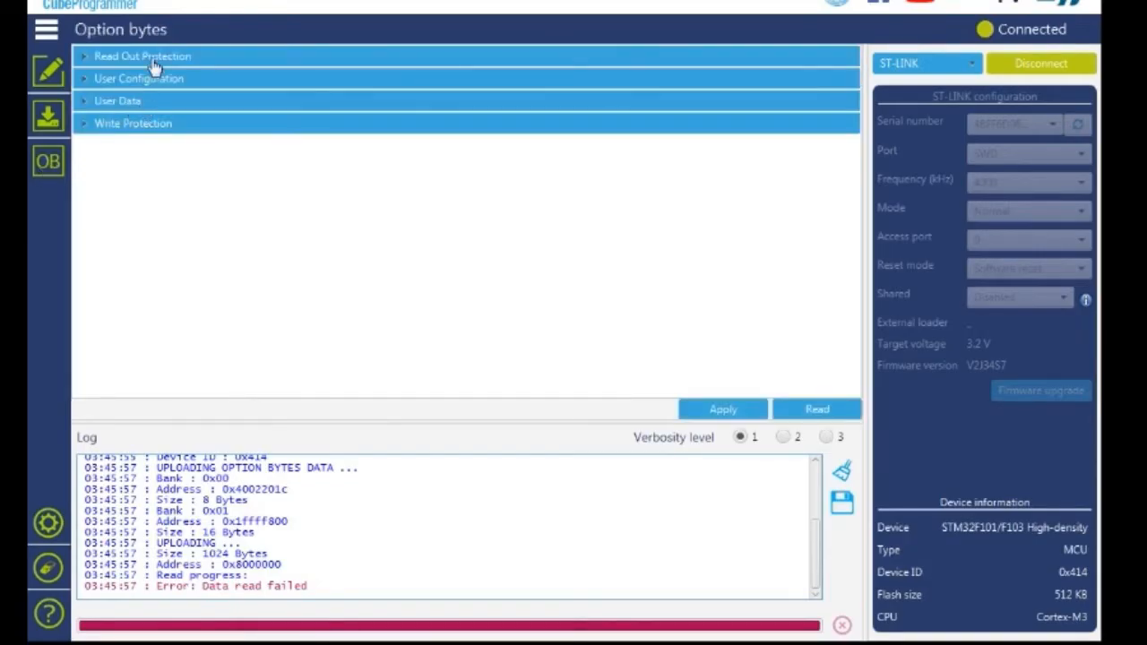
Uncheck RDP under Read Out Protection and apply the option bytes to the board
click(144, 56)
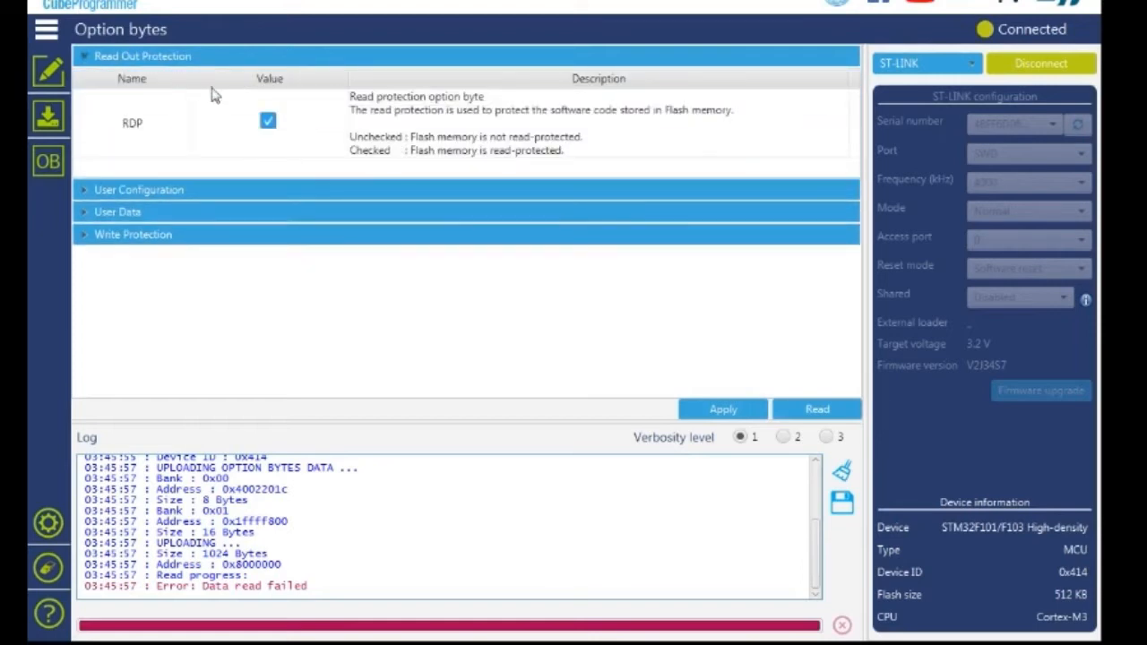
click(269, 120)
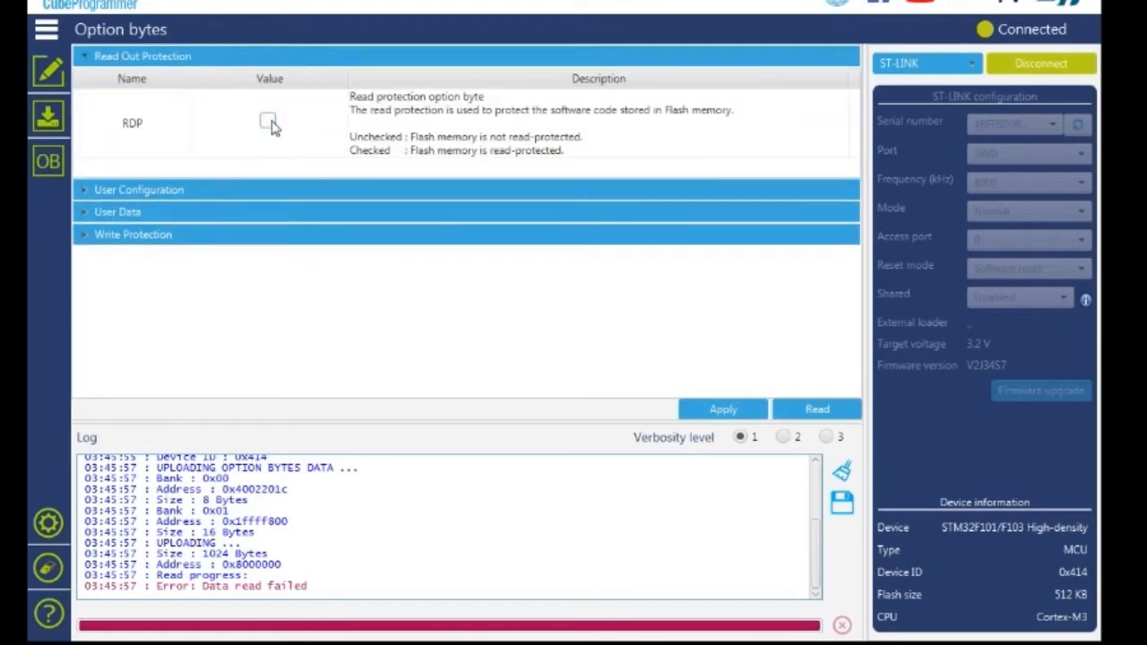
mouse_move(692, 345)
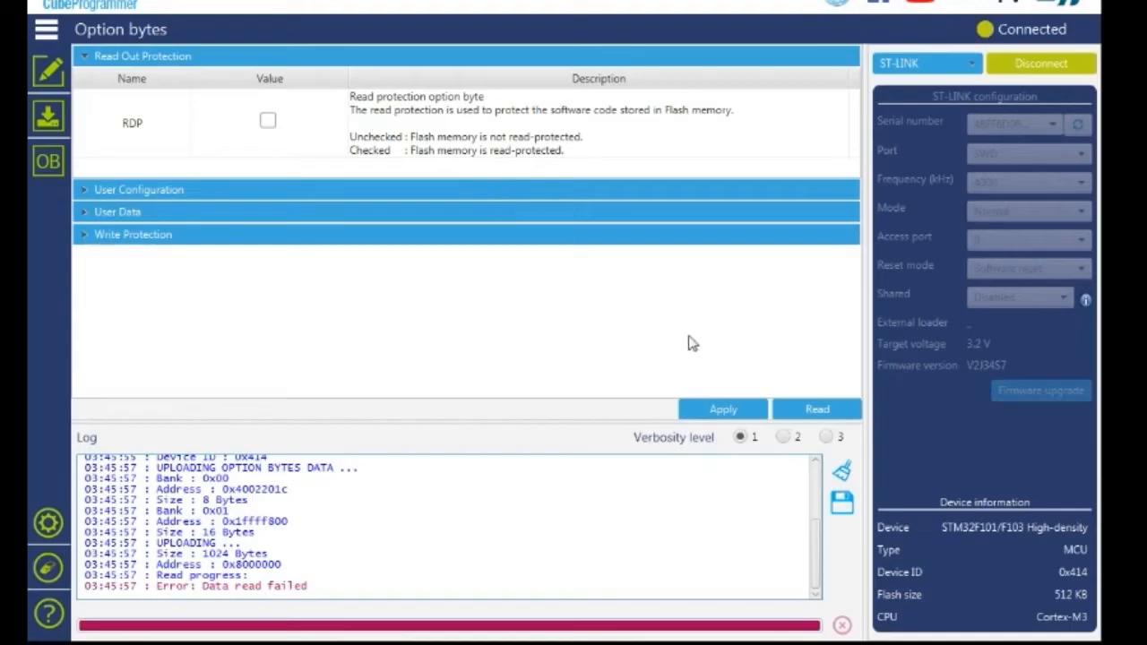
click(723, 409)
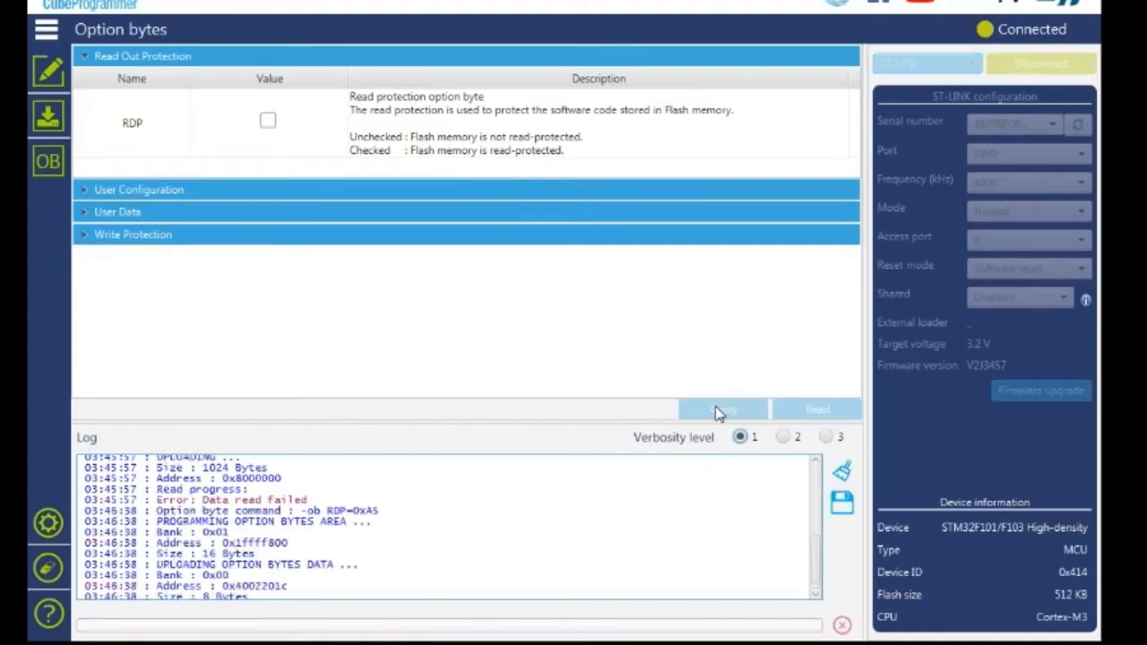
click(722, 409)
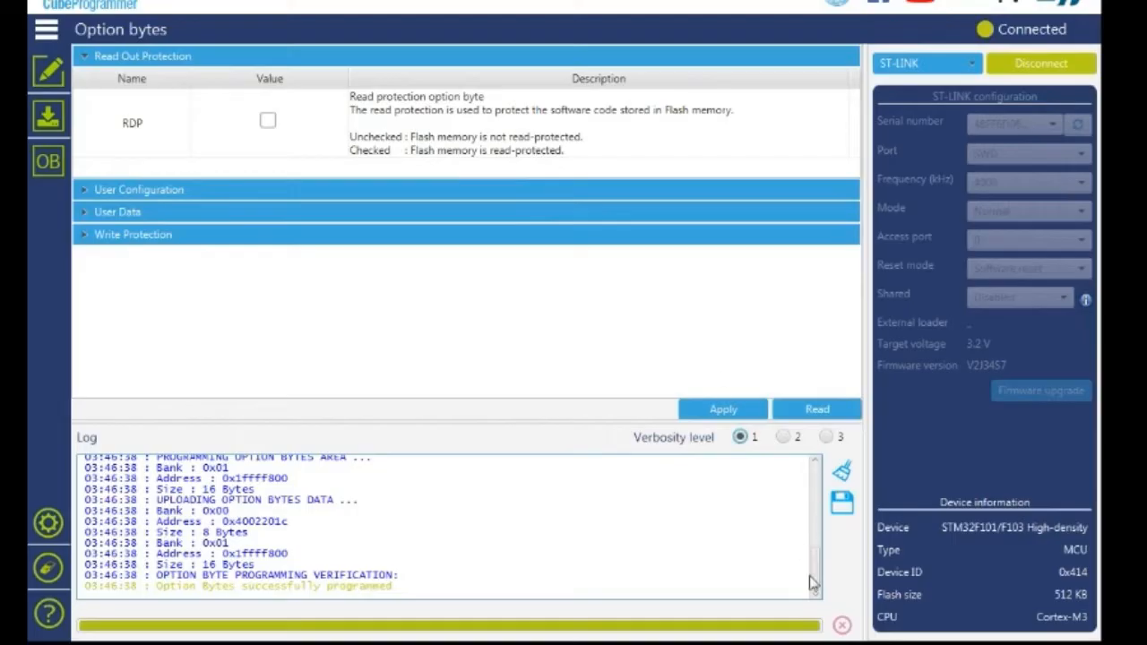
Return to the Memory & File edition device memory page
click(47, 28)
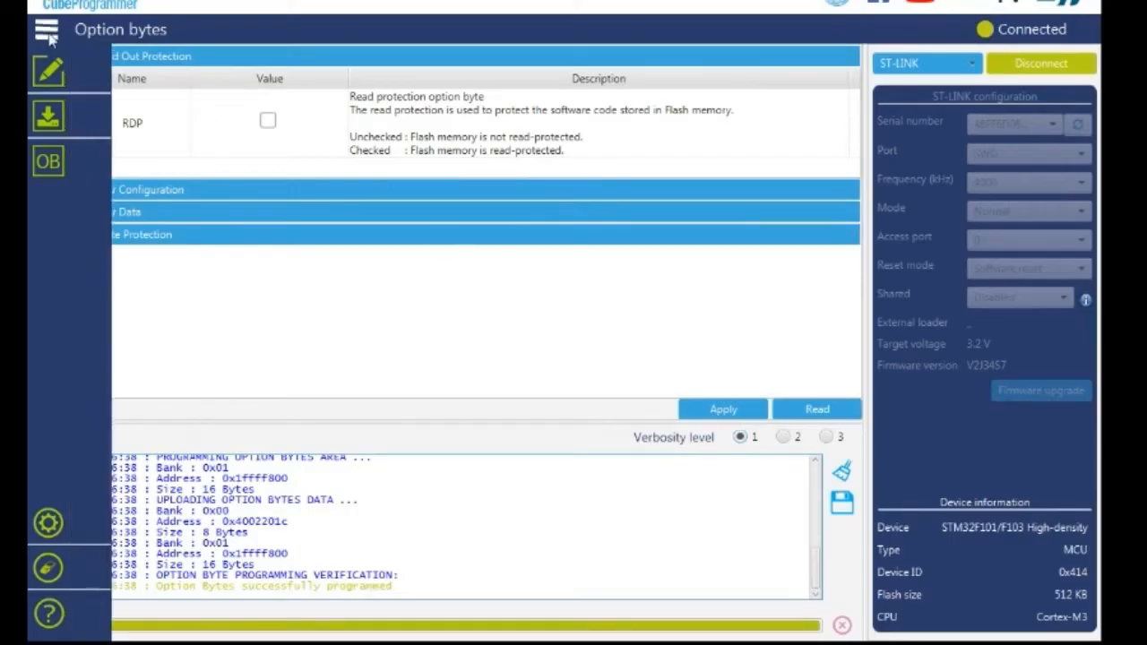
click(47, 72)
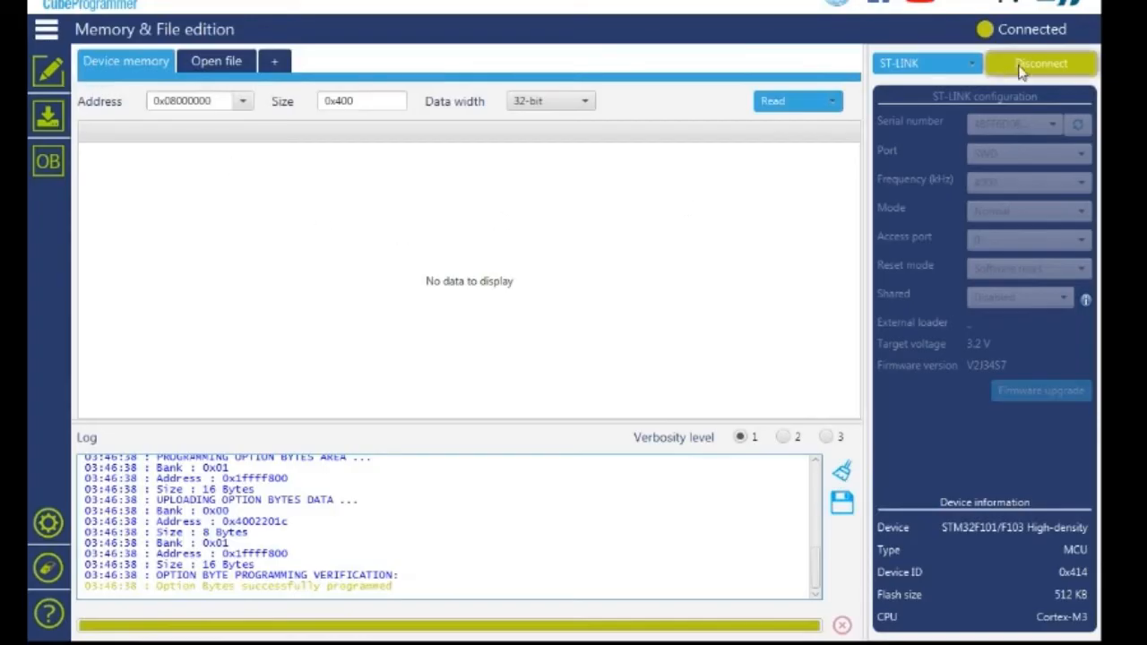
Reconnect via ST-LINK and read the flash, now blank FFFFFFFF from 0x08000000
click(1039, 63)
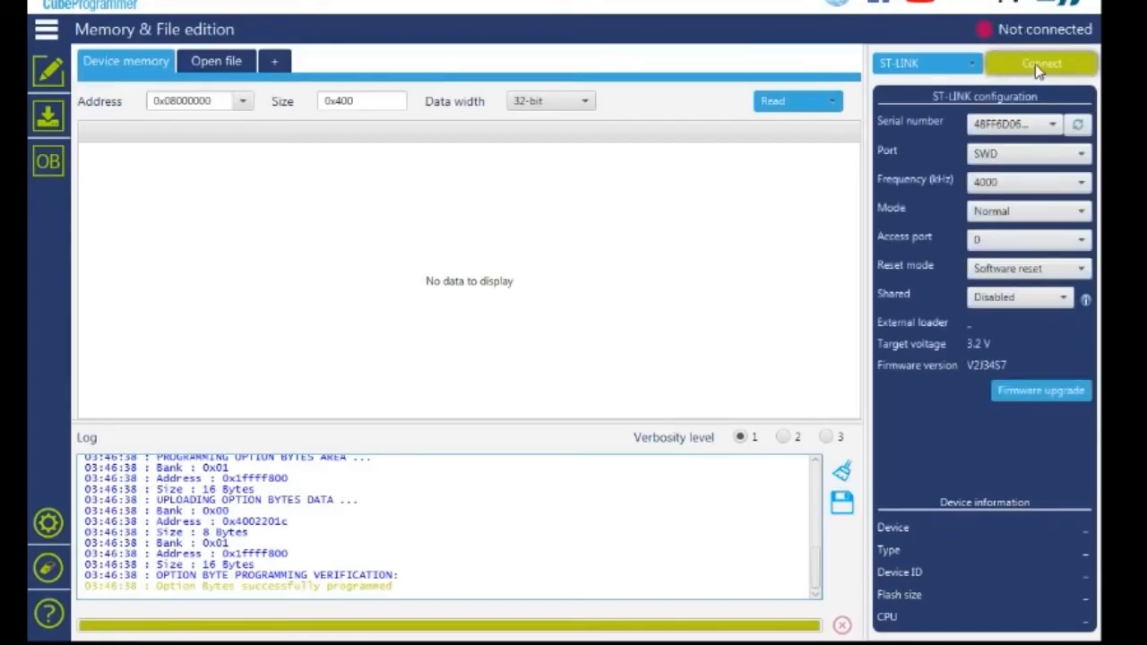
click(1039, 63)
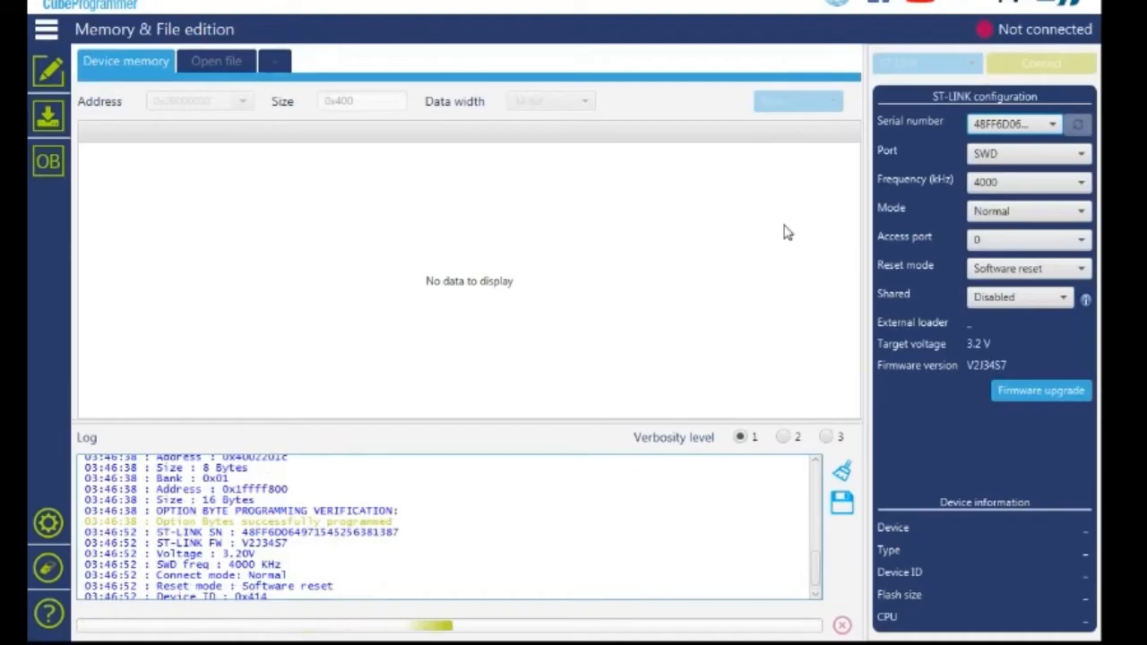
click(770, 101)
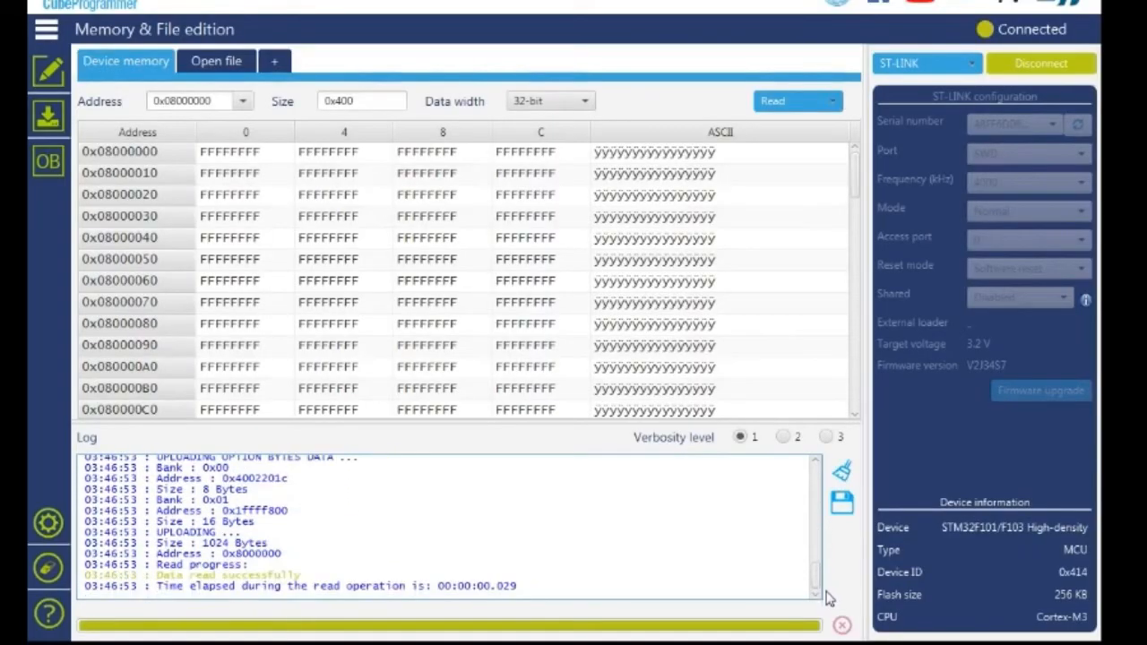
scroll(down, 3)
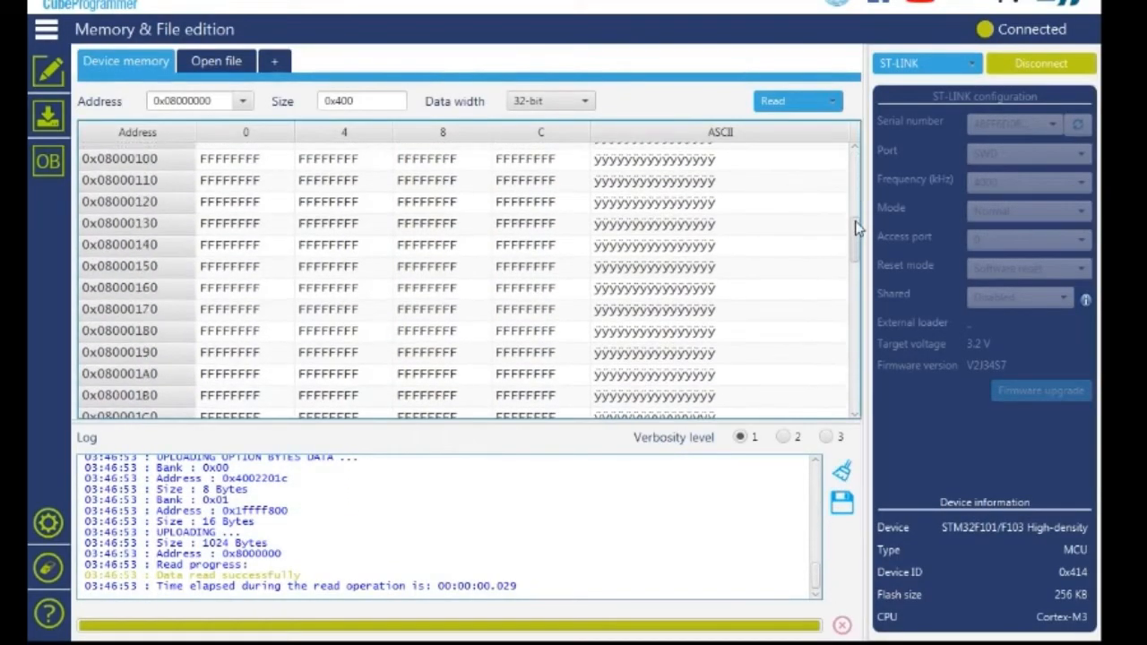
scroll(down, 3)
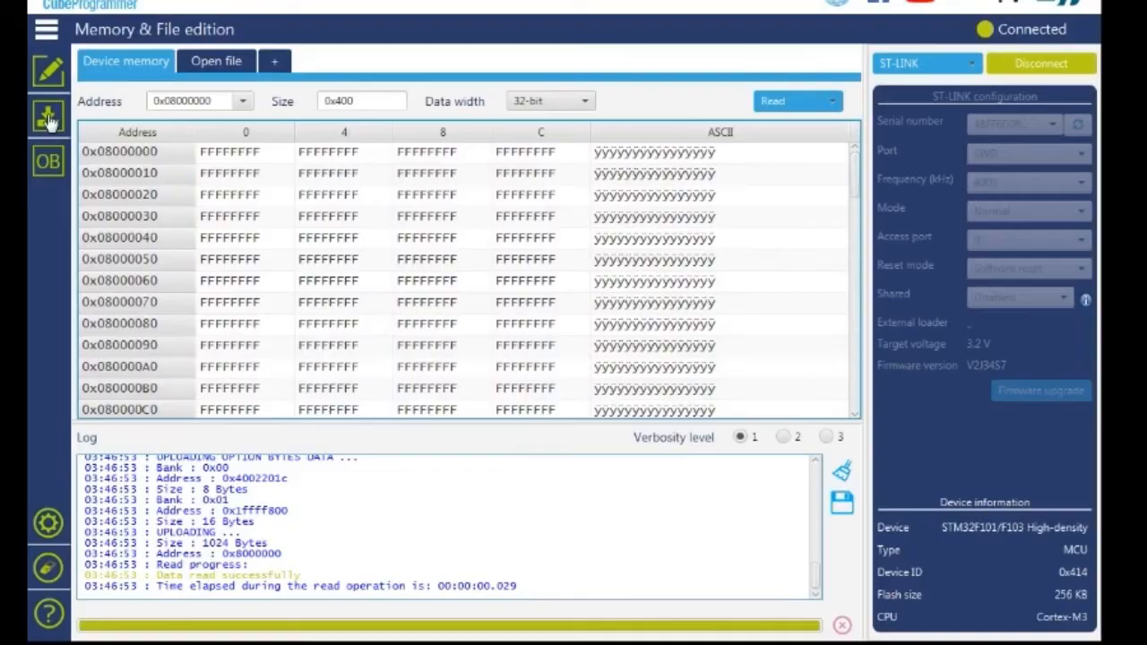
Start programming the hover.hex firmware with verification, then disconnect the board
click(46, 117)
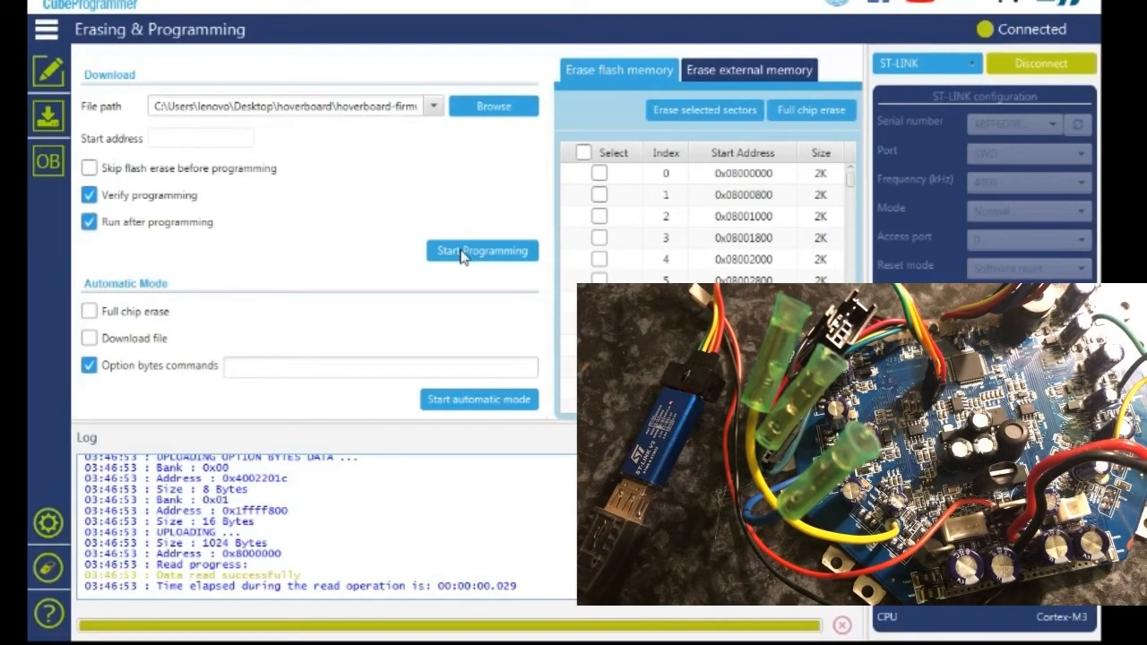
click(480, 251)
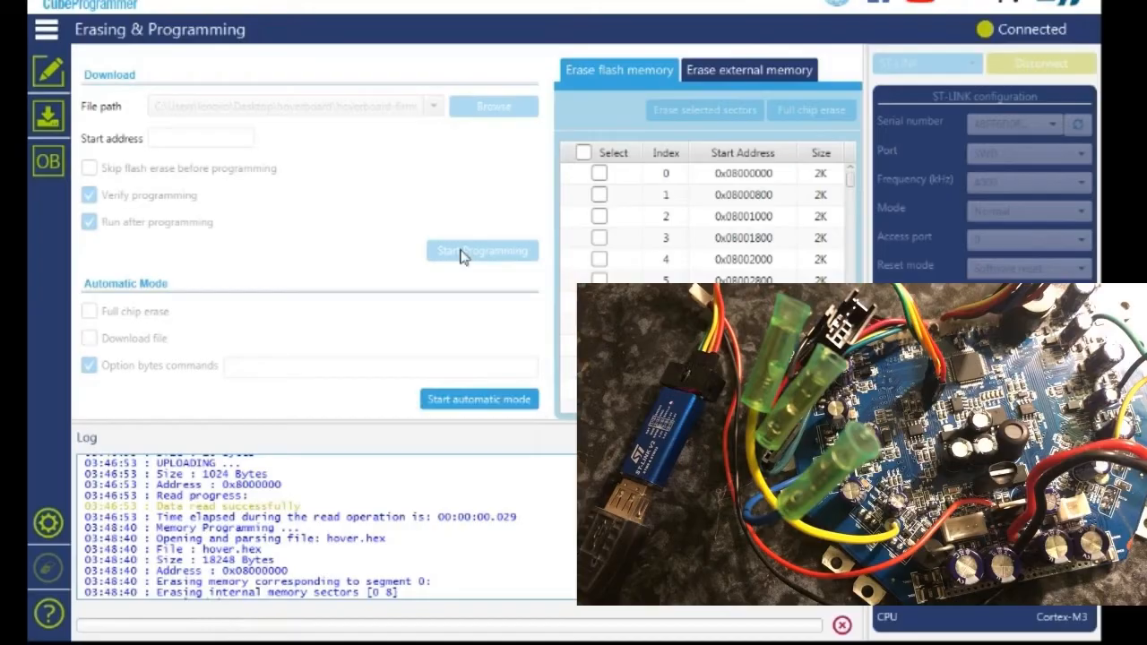
click(481, 251)
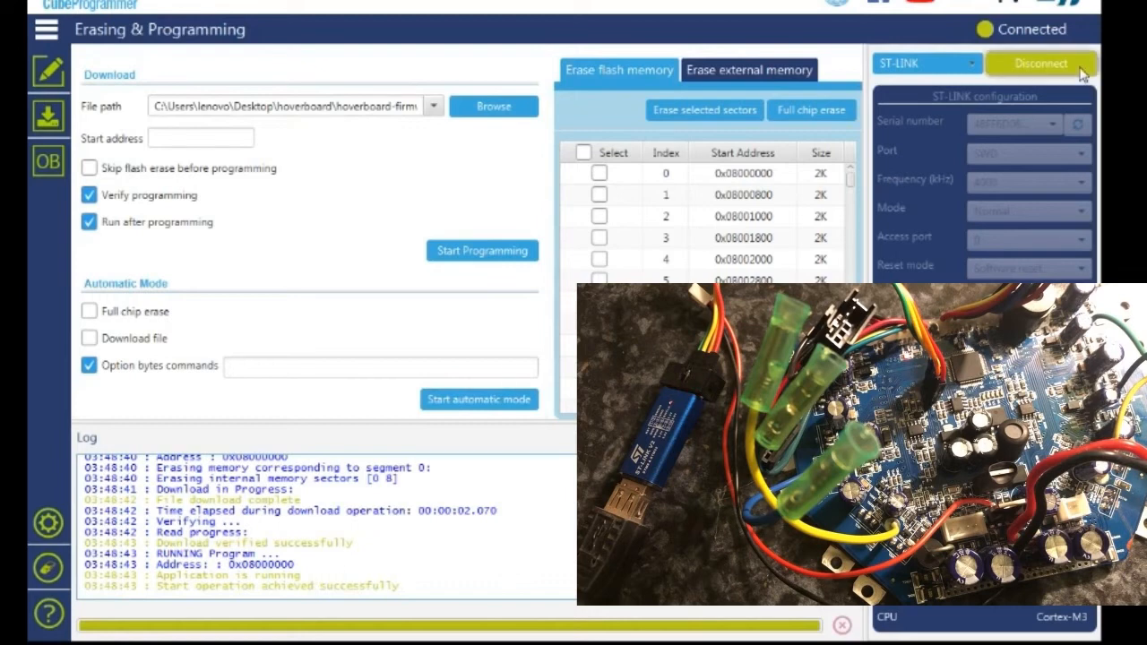
click(1040, 63)
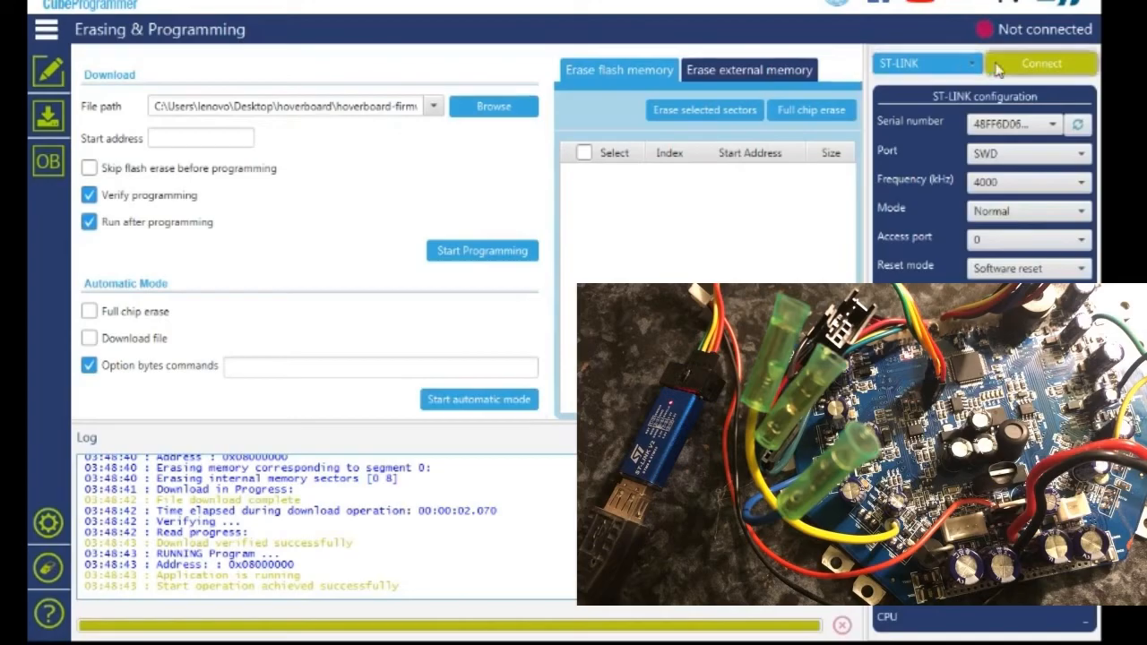
Reconnect, browse Device memory showing firmware data instead of FFFFFFFF, then disconnect
click(1039, 63)
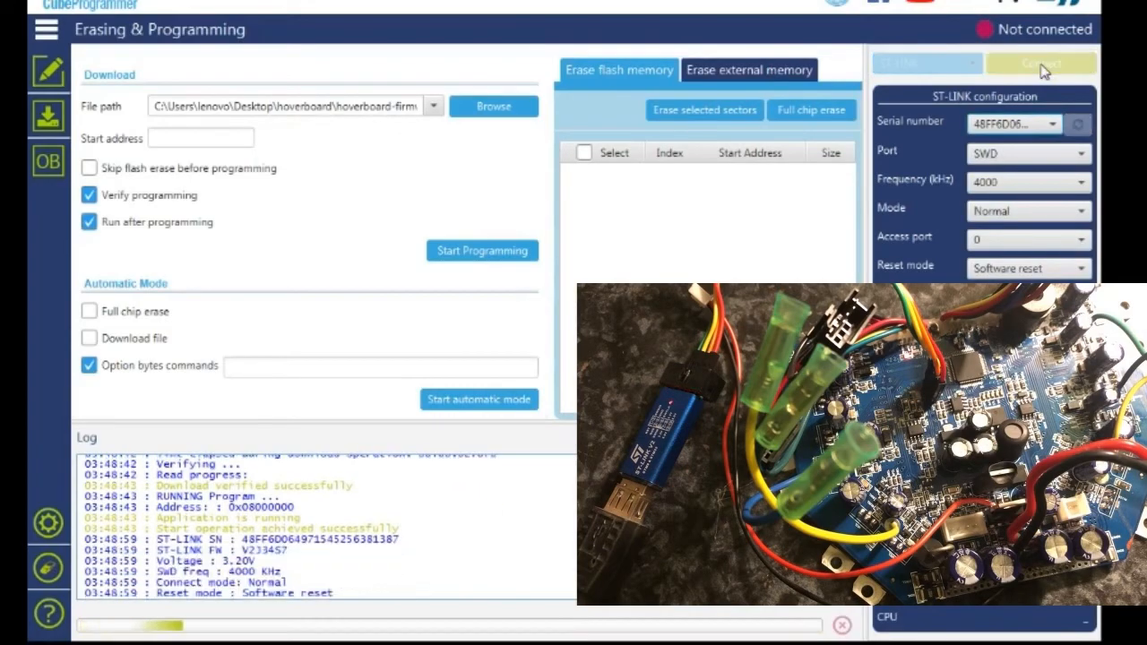
click(1040, 62)
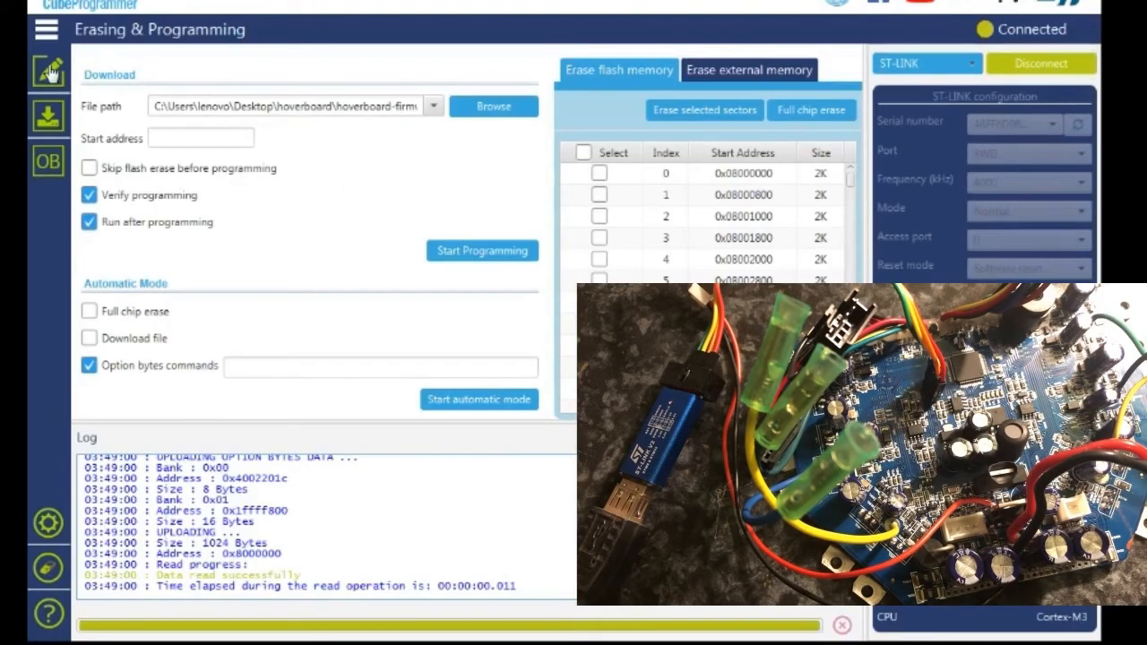
click(46, 71)
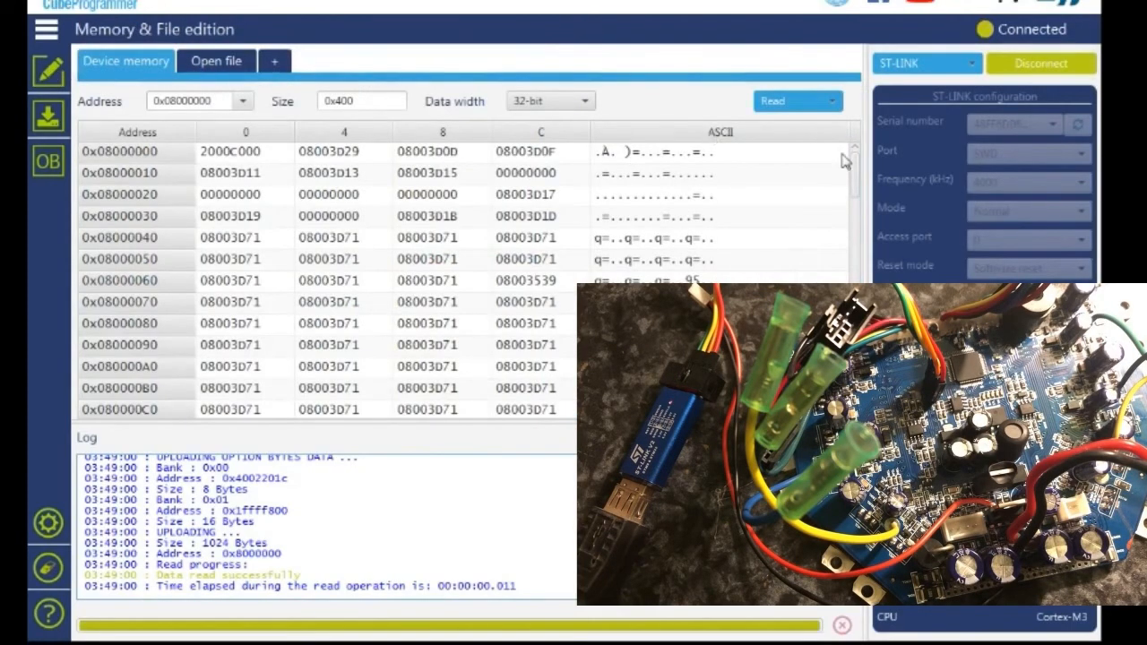
scroll(down, 3)
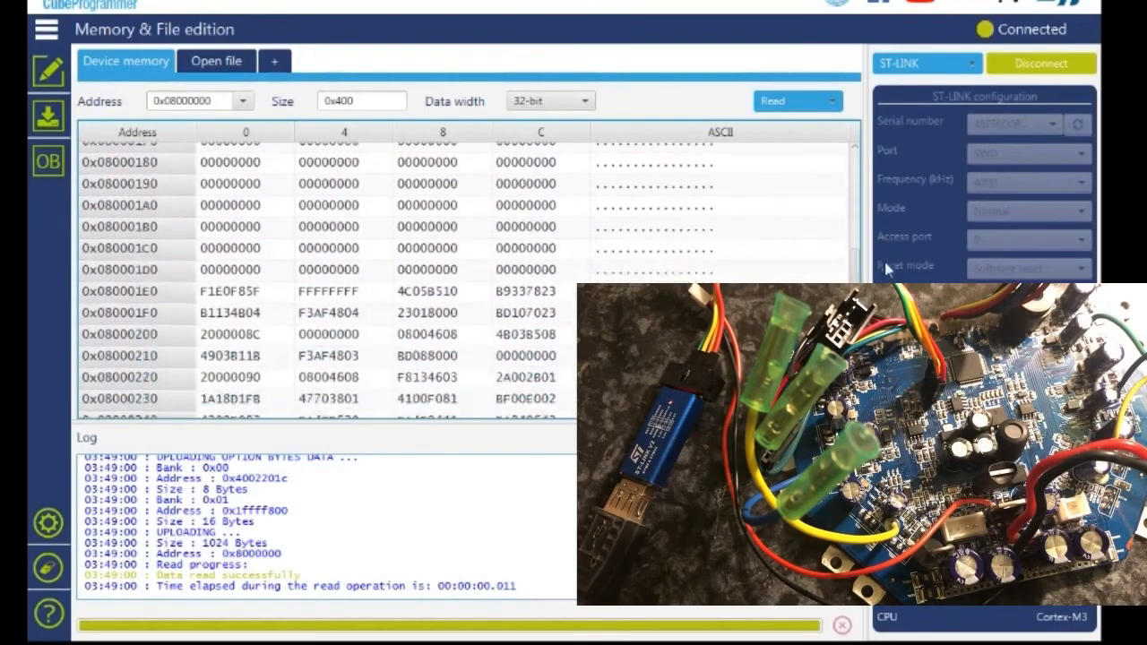
scroll(down, 3)
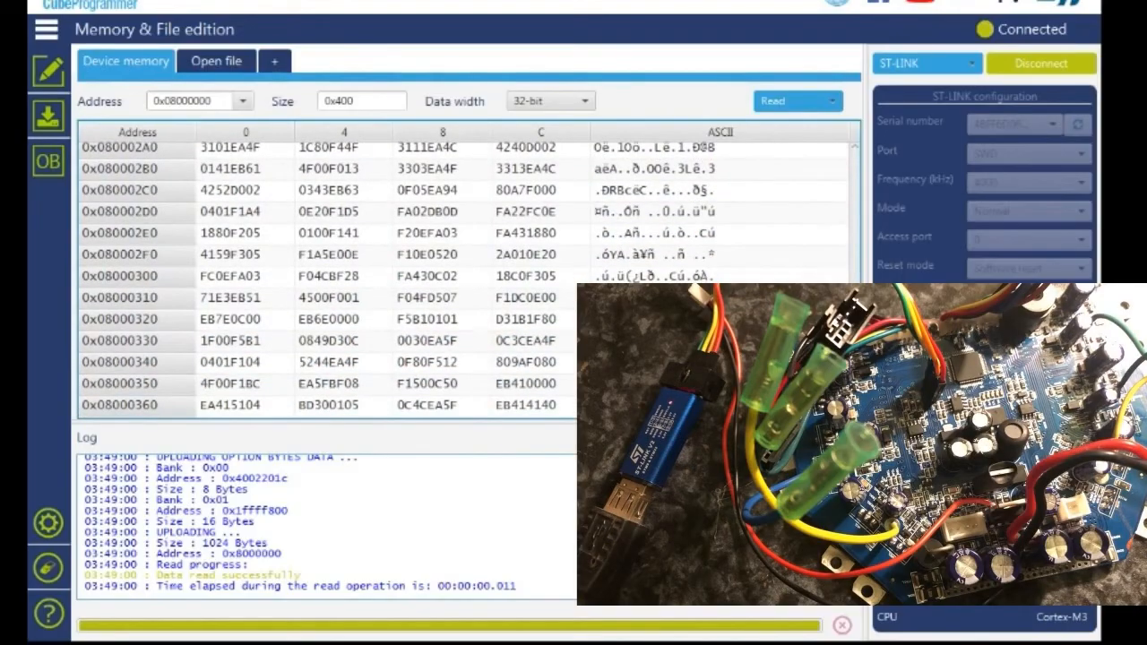
scroll(down, 3)
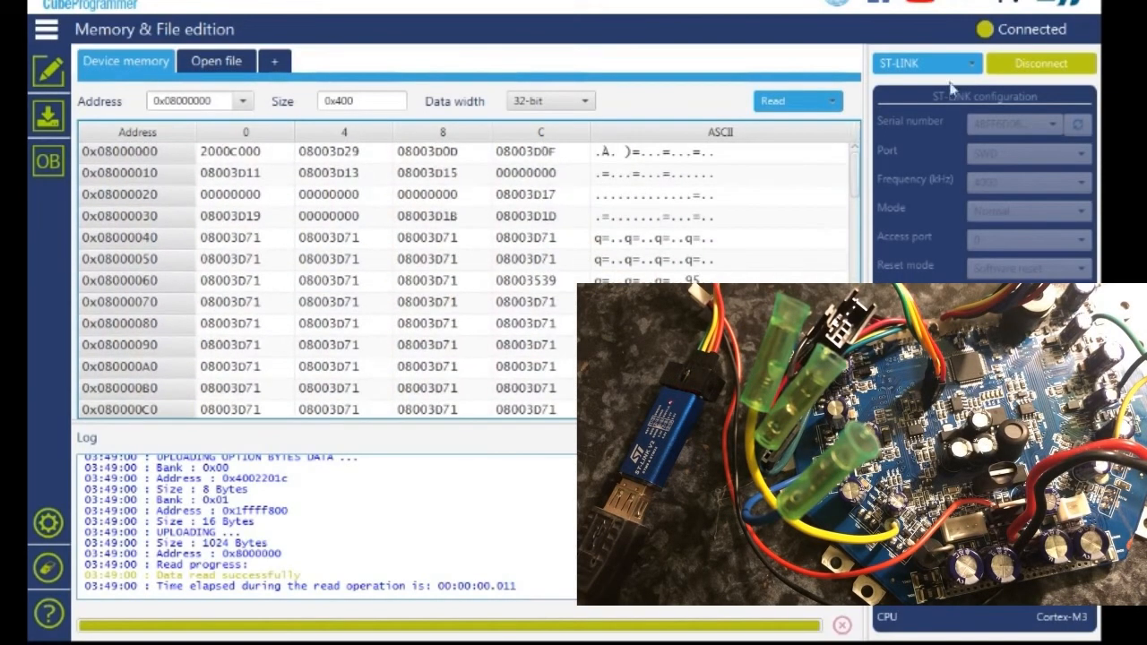
click(1040, 63)
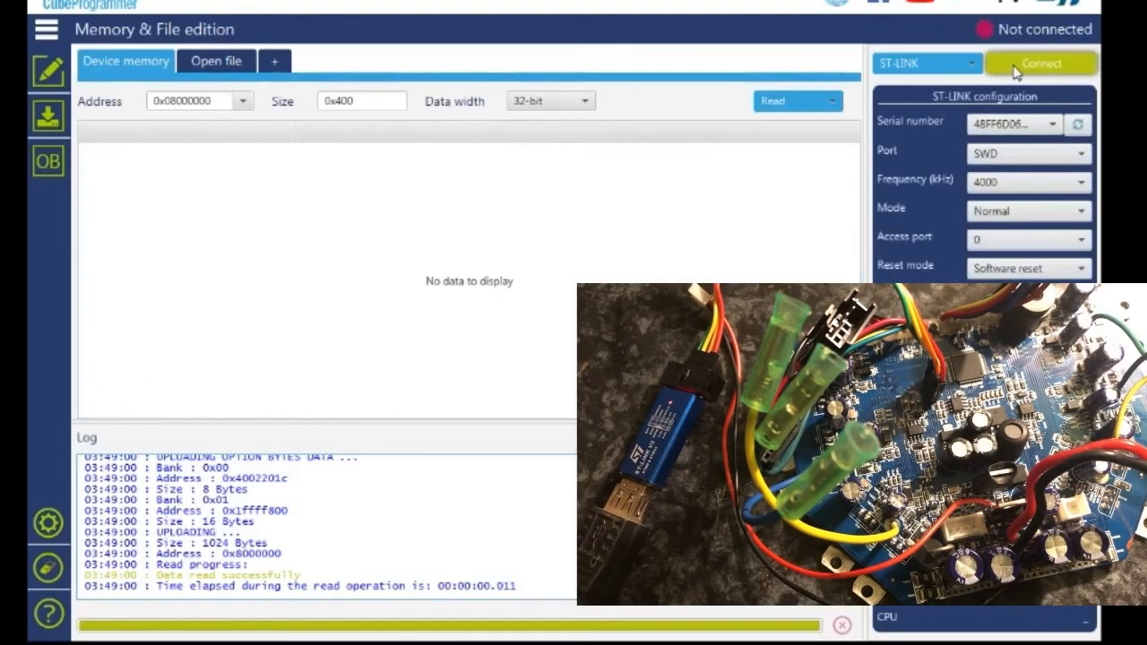